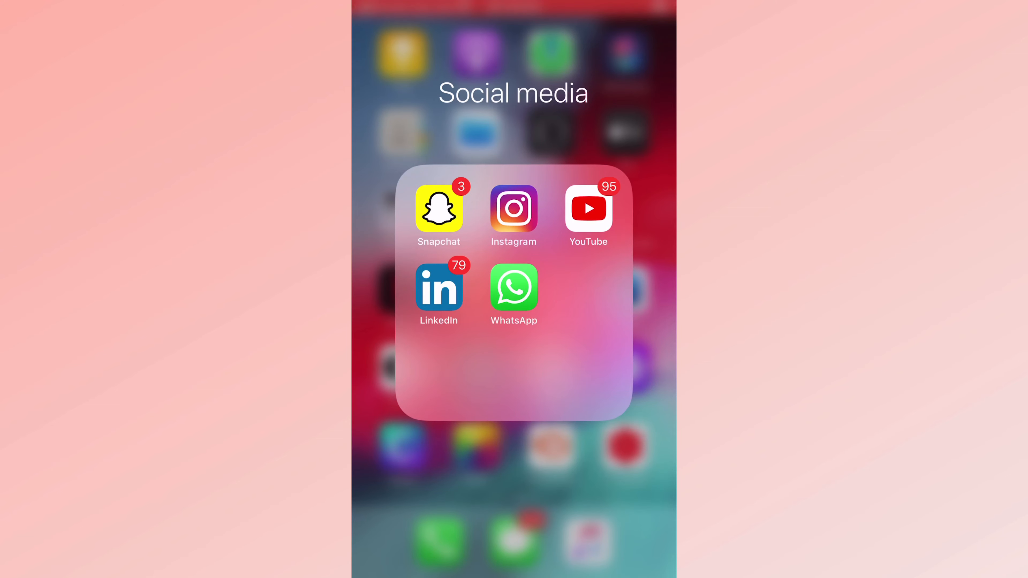
# Launch YouTube from the Social media folder on the Home Screen.
pyautogui.click(587, 211)
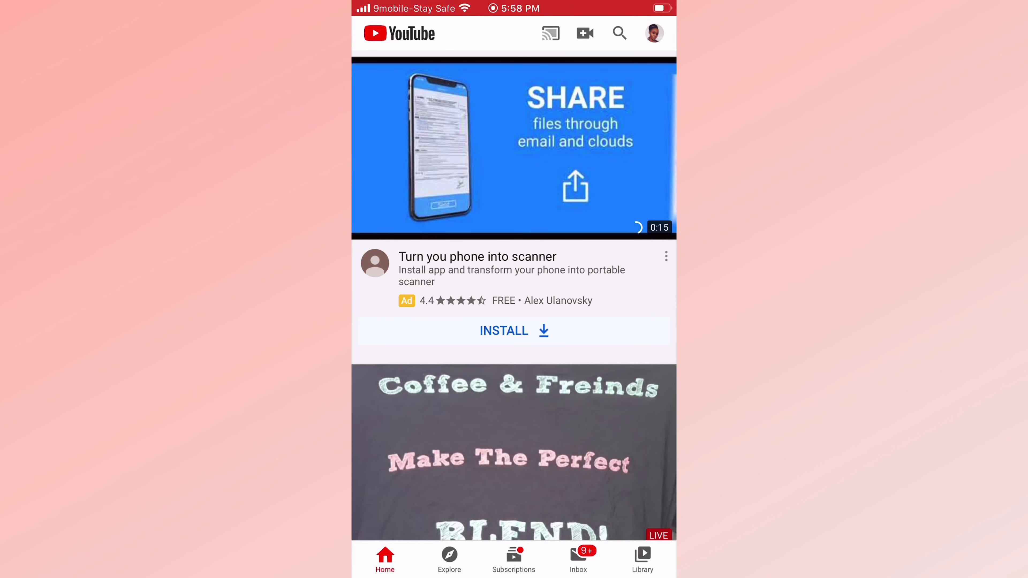
# Go to your own channel page via the account menu.
pyautogui.click(653, 33)
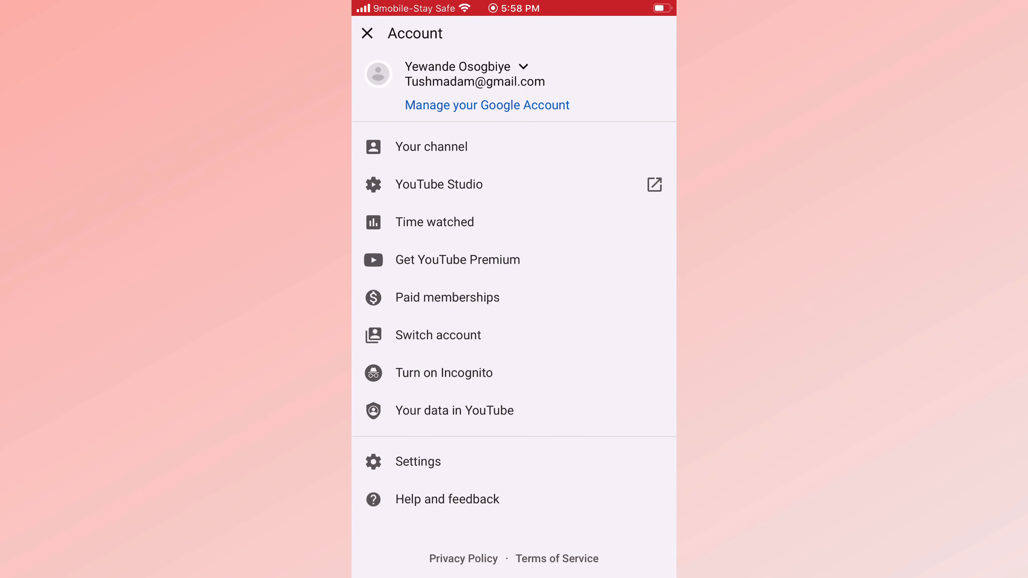
pyautogui.click(430, 147)
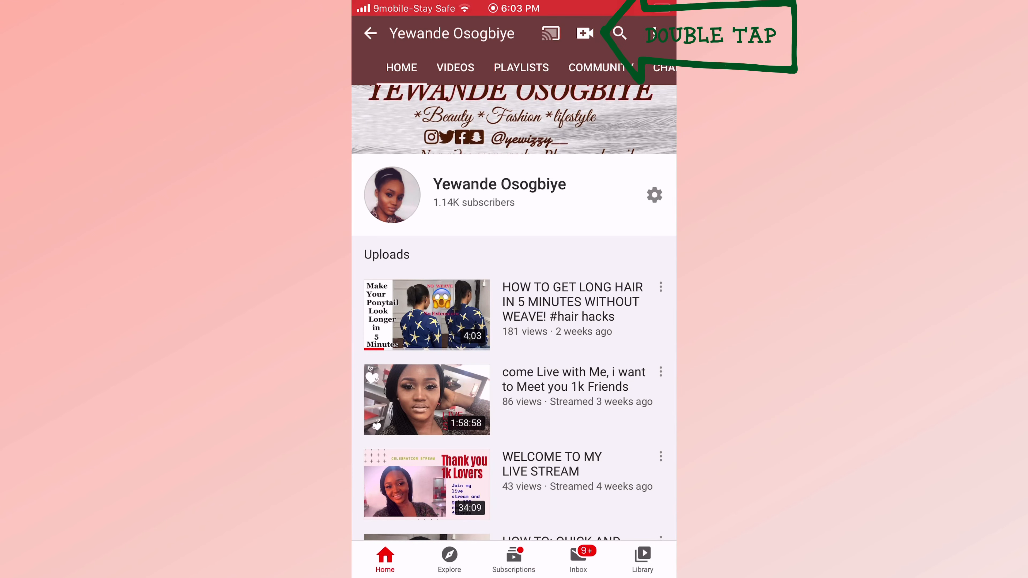
# Start a new Live stream from the Create sheet, reaching the stream details form.
pyautogui.click(583, 33)
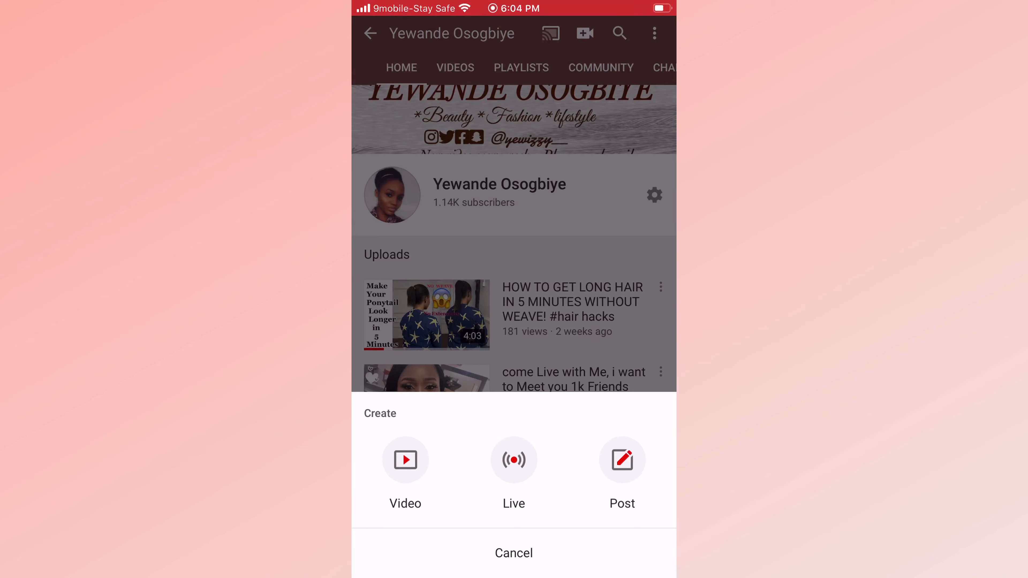
pyautogui.click(514, 552)
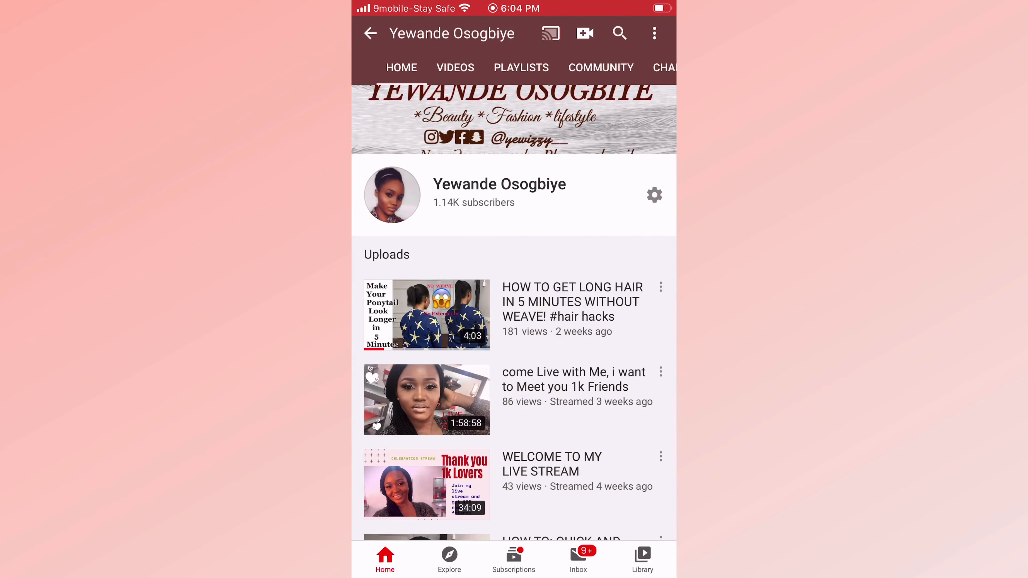
pyautogui.click(584, 33)
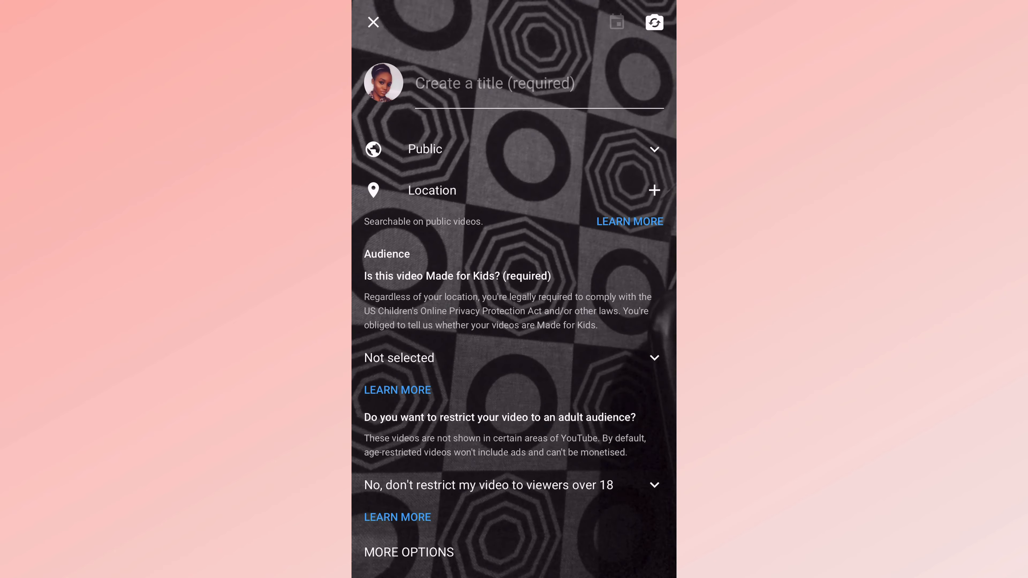
# Enter the stream title 'Stay at home:Saturday Live*** Spread the Love'.
pyautogui.click(495, 83)
pyautogui.write('Stay at home:Saturday')
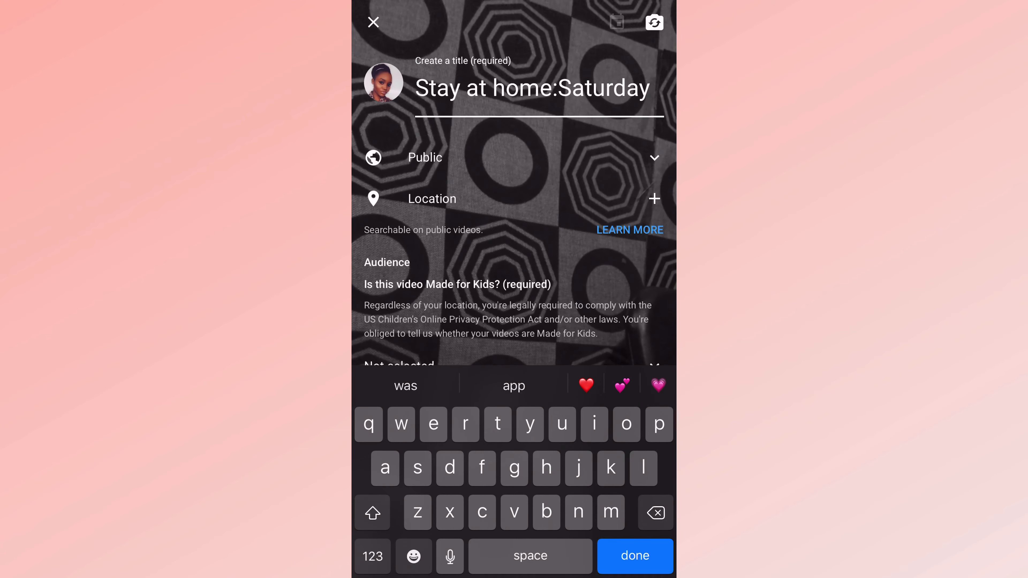
pyautogui.scroll(3)
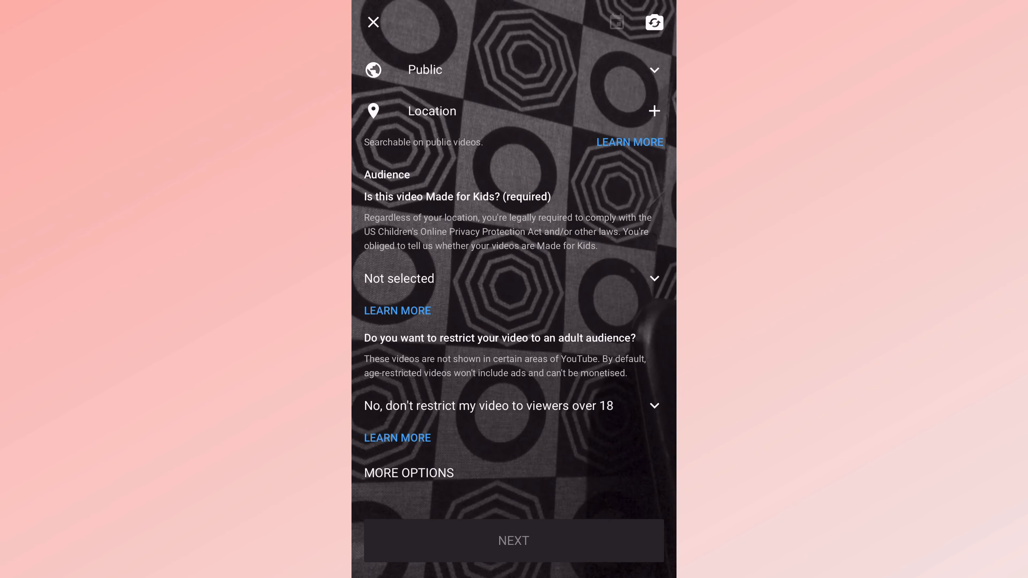
# Set audience to 'No, it's not Made for Kids' and review the advanced settings.
pyautogui.click(397, 279)
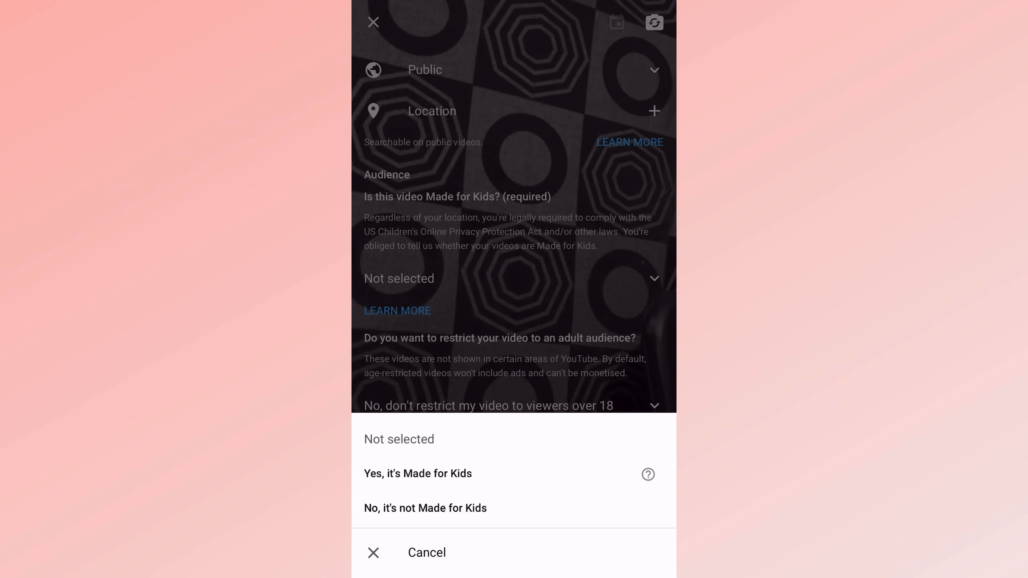
pyautogui.click(426, 552)
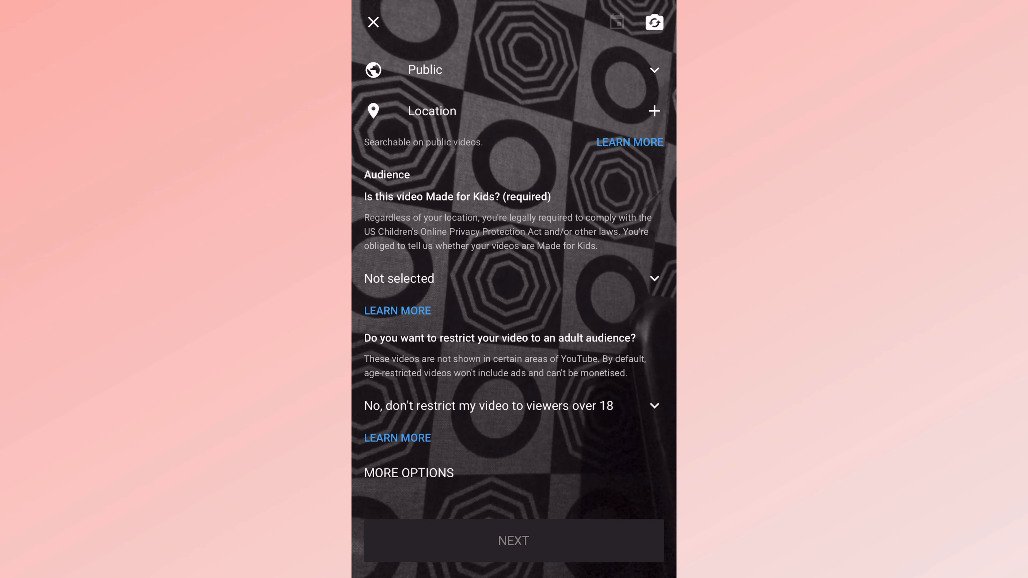
pyautogui.click(408, 473)
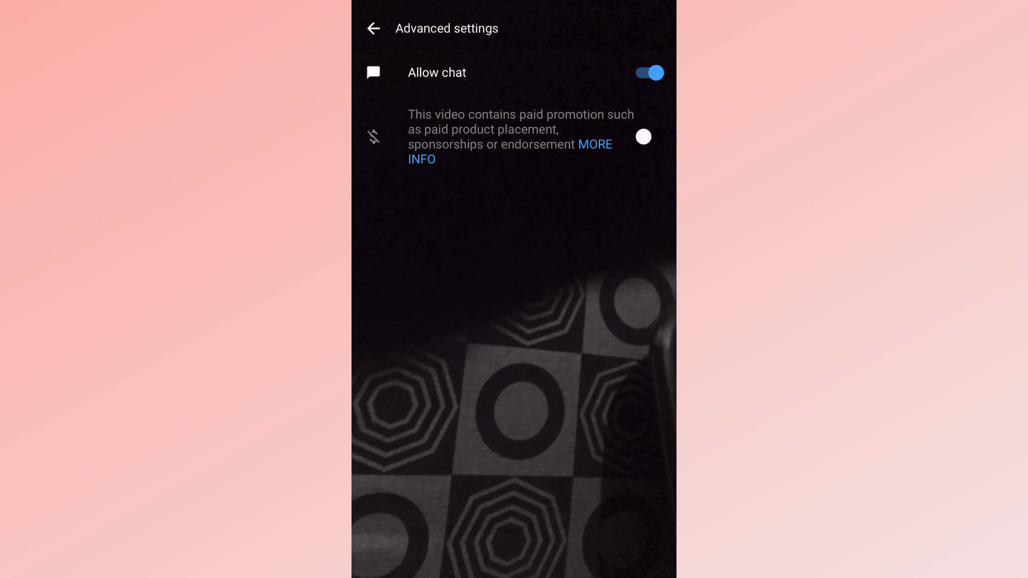
pyautogui.click(373, 28)
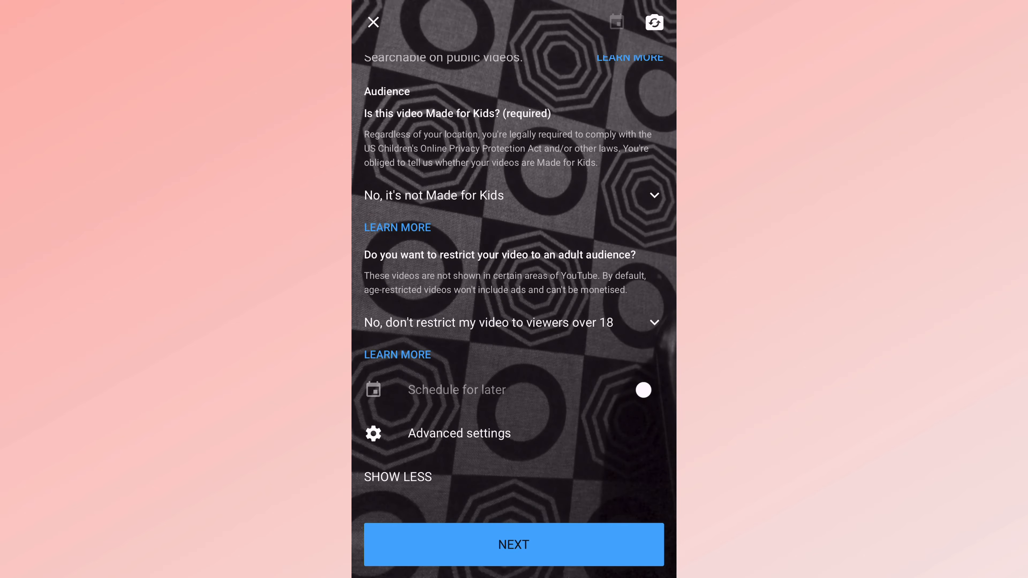
# Continue with NEXT to the thumbnail preview with the GO LIVE button.
pyautogui.click(513, 545)
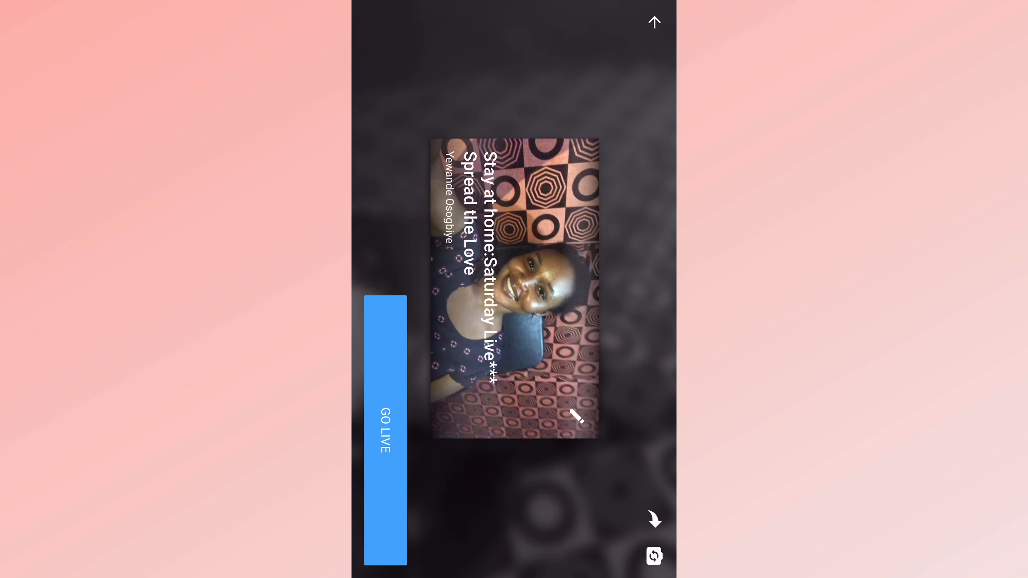